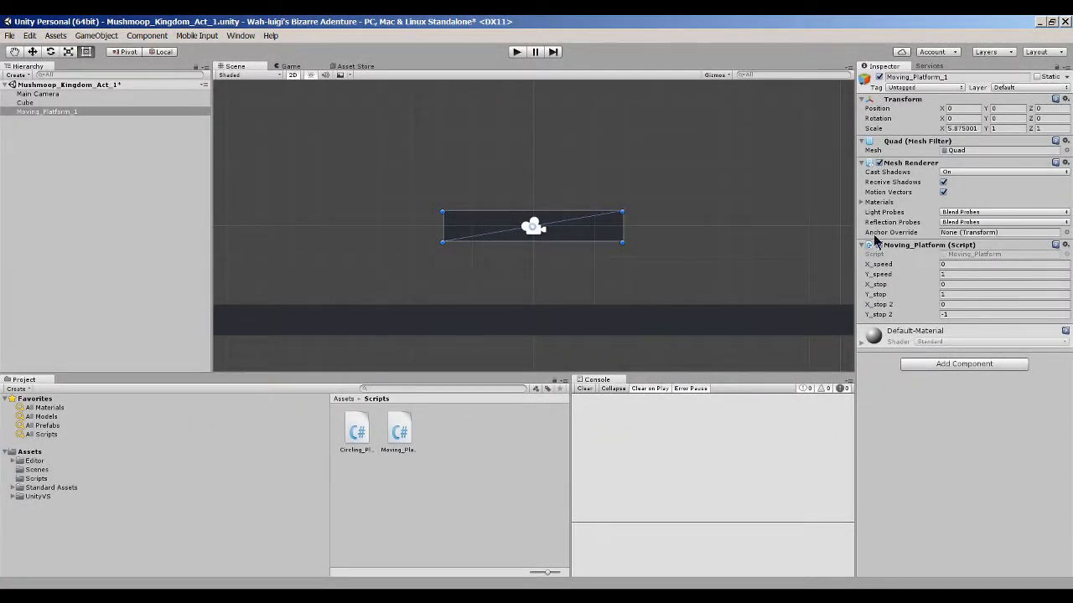
mouse_move(593, 25)
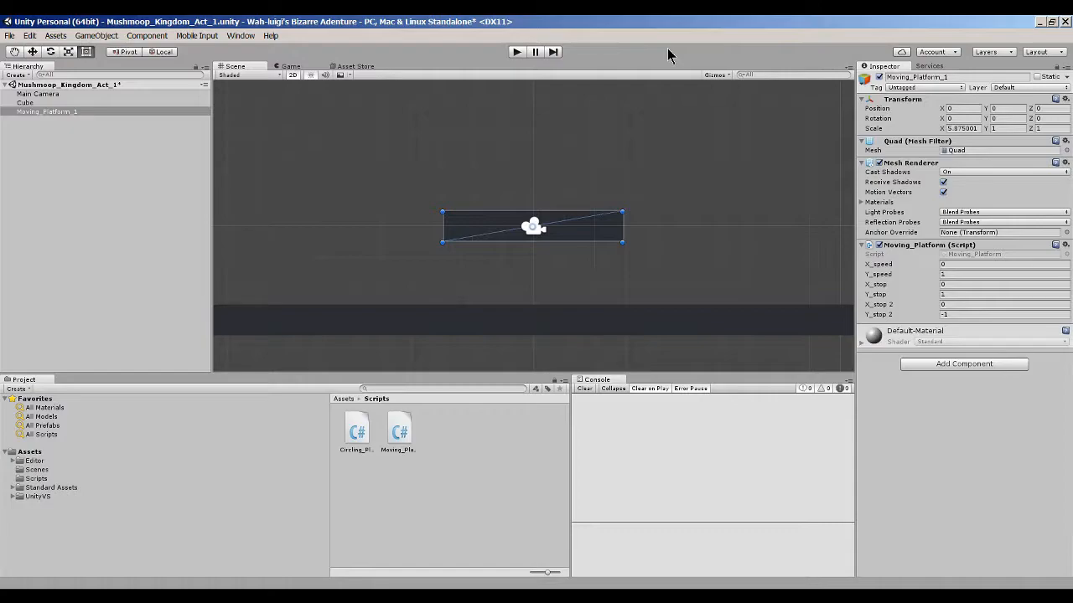
mouse_move(620, 21)
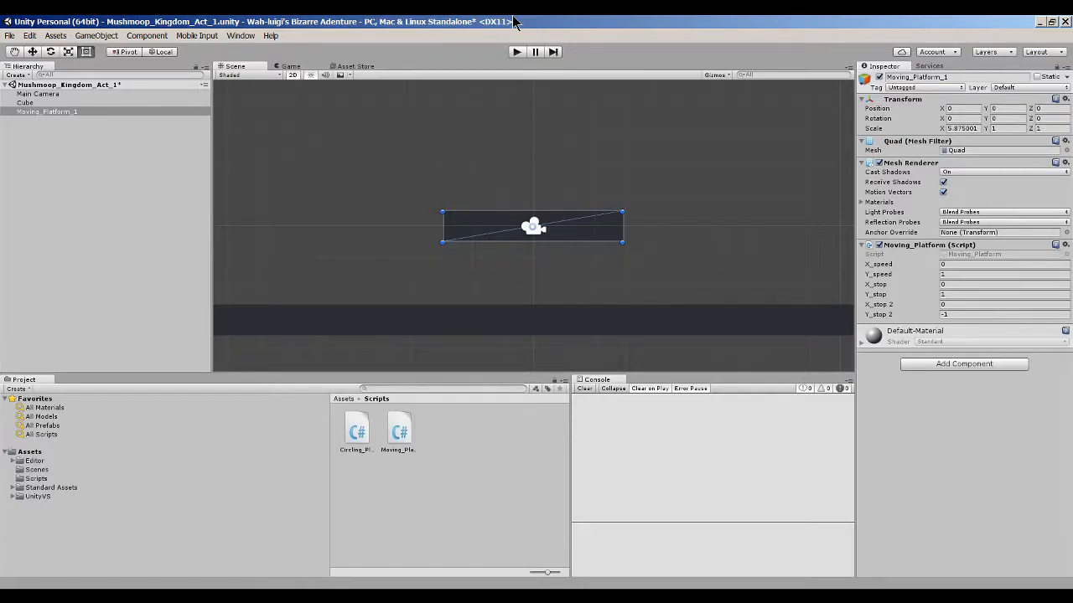
- Test-run the game, then set X_speed 1, X_stop 1, X_stop 2 -1, and Y values 0
click(516, 52)
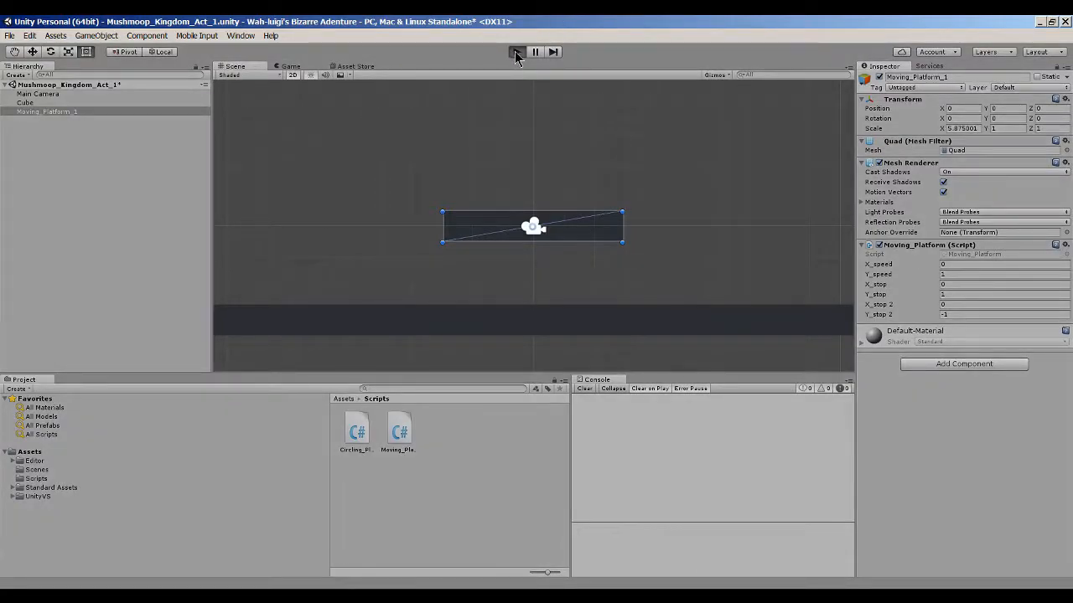
click(516, 52)
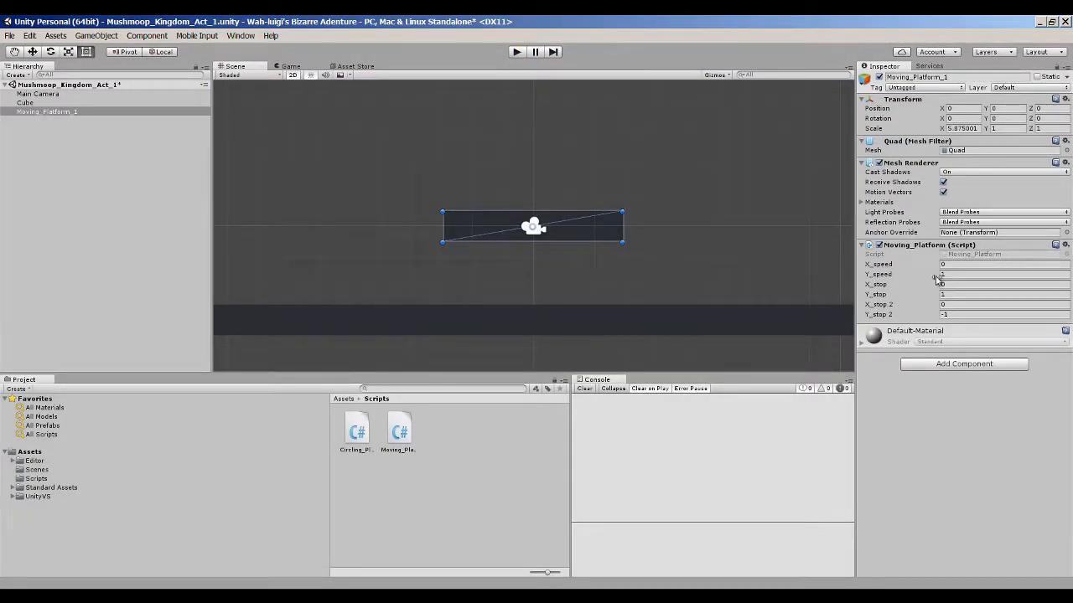
click(1003, 264)
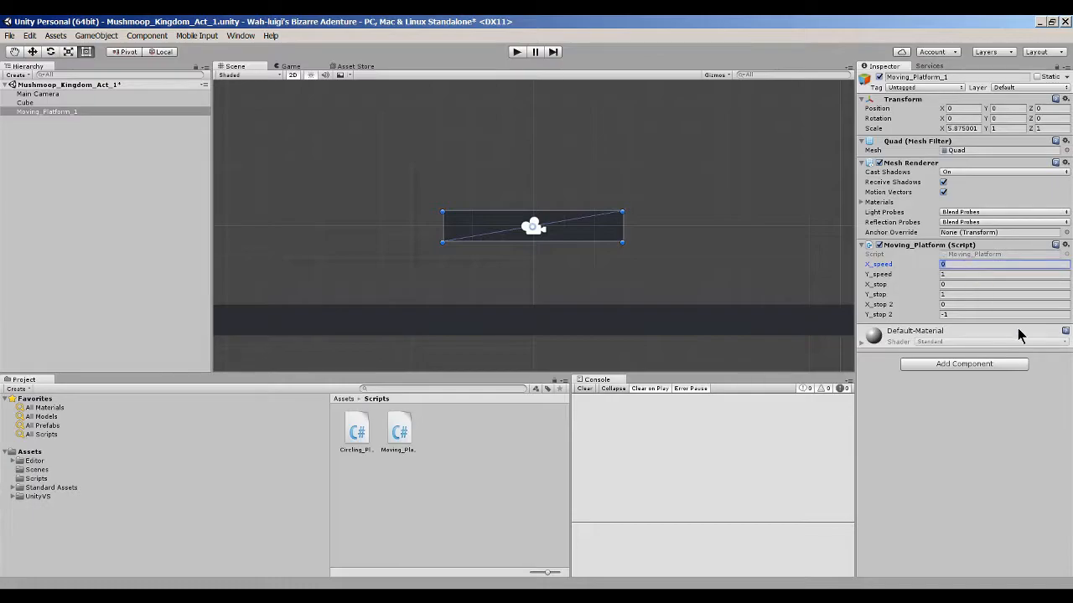
mouse_move(977, 329)
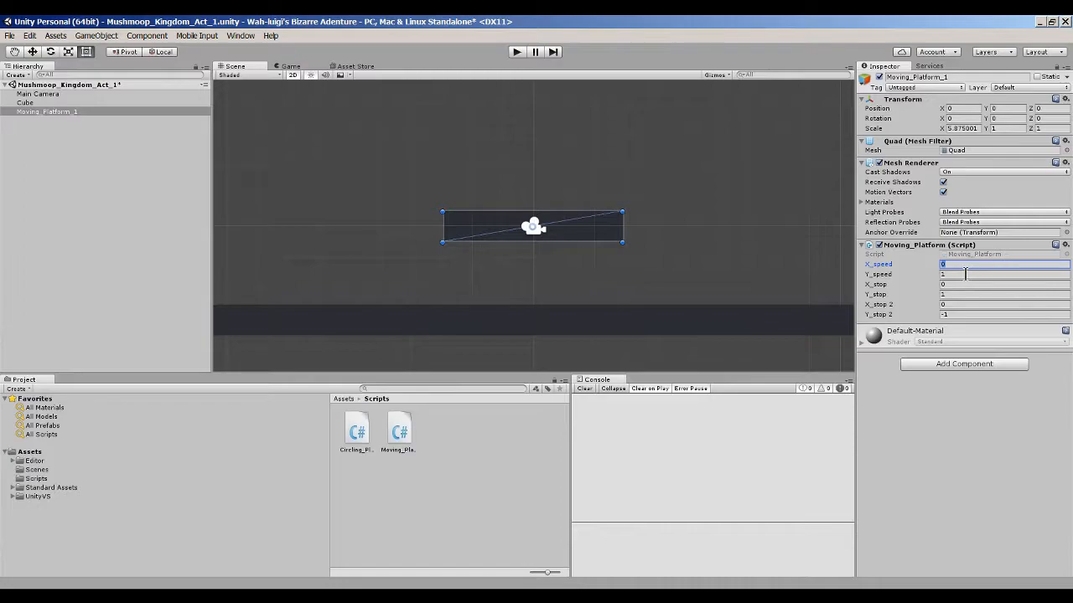
click(989, 264)
text(1)
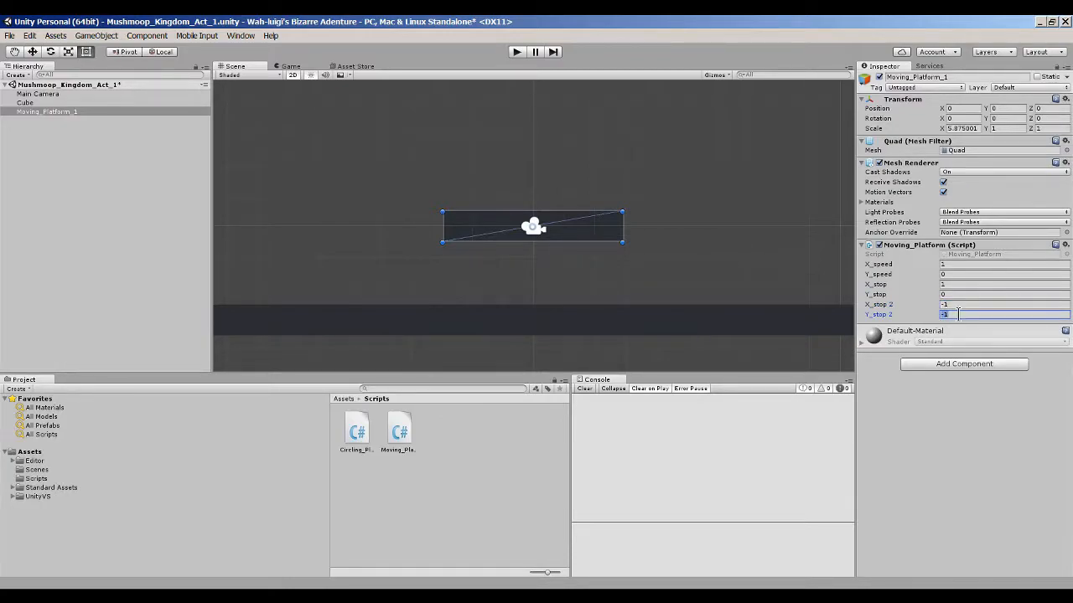
text(0)
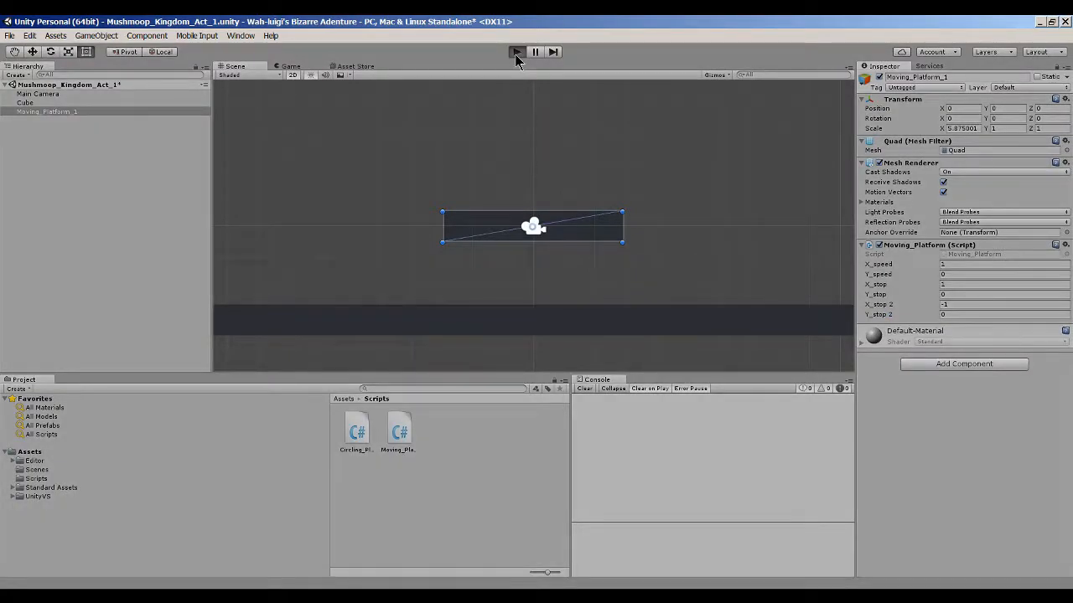
click(517, 52)
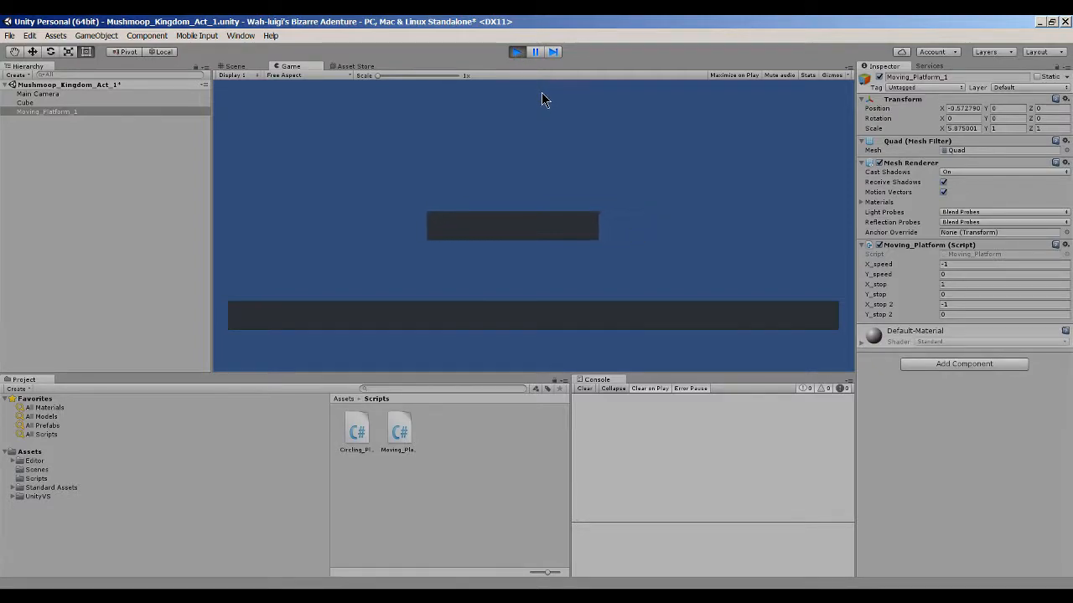
click(516, 52)
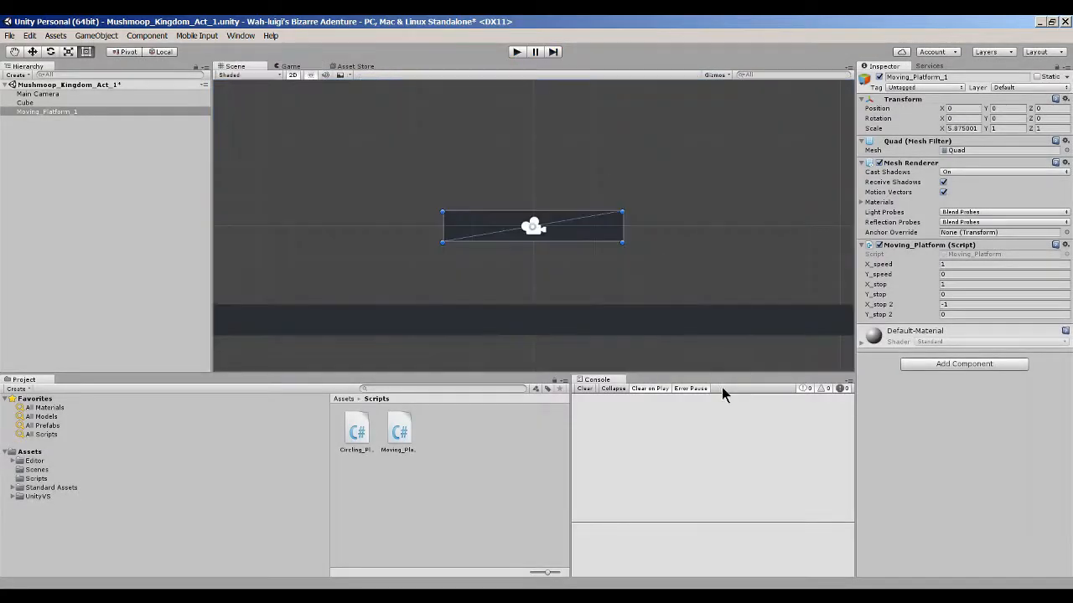
click(47, 112)
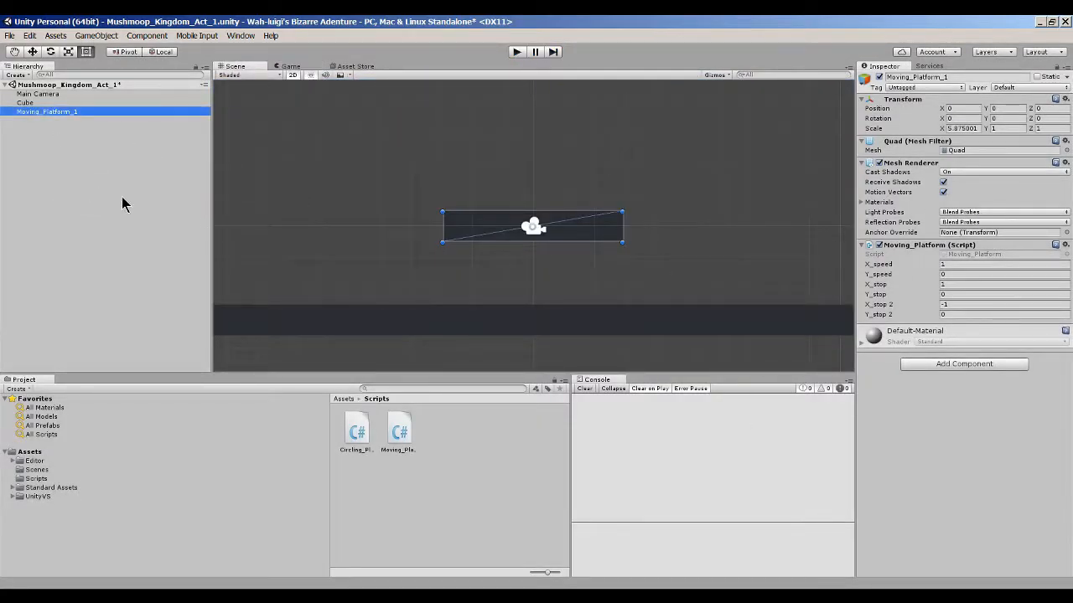
- Create a new Quad object from the Hierarchy's Create > 3D Object menu
click(16, 75)
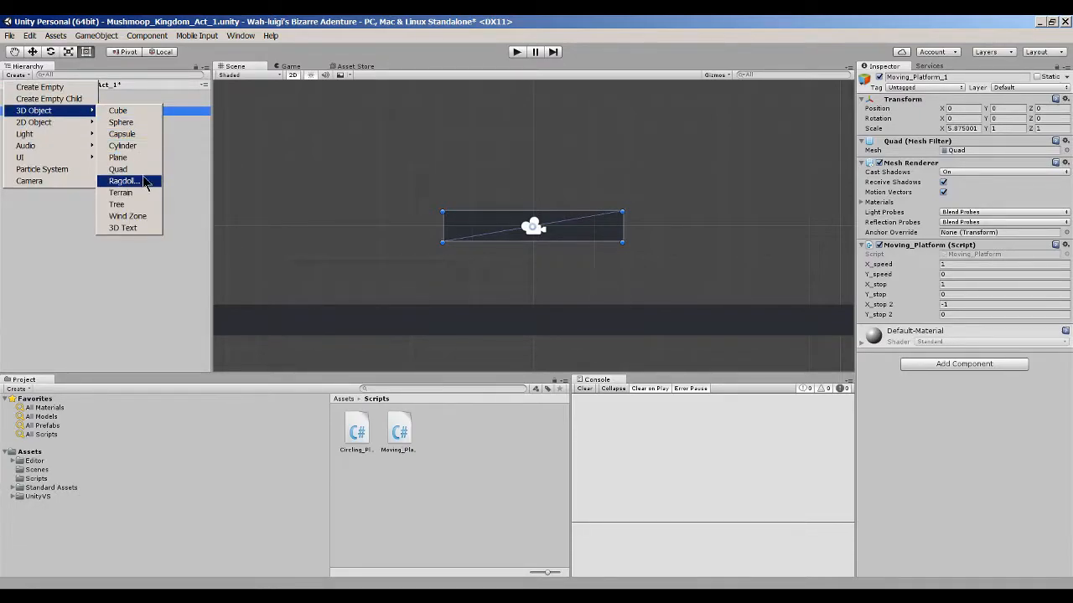
click(117, 169)
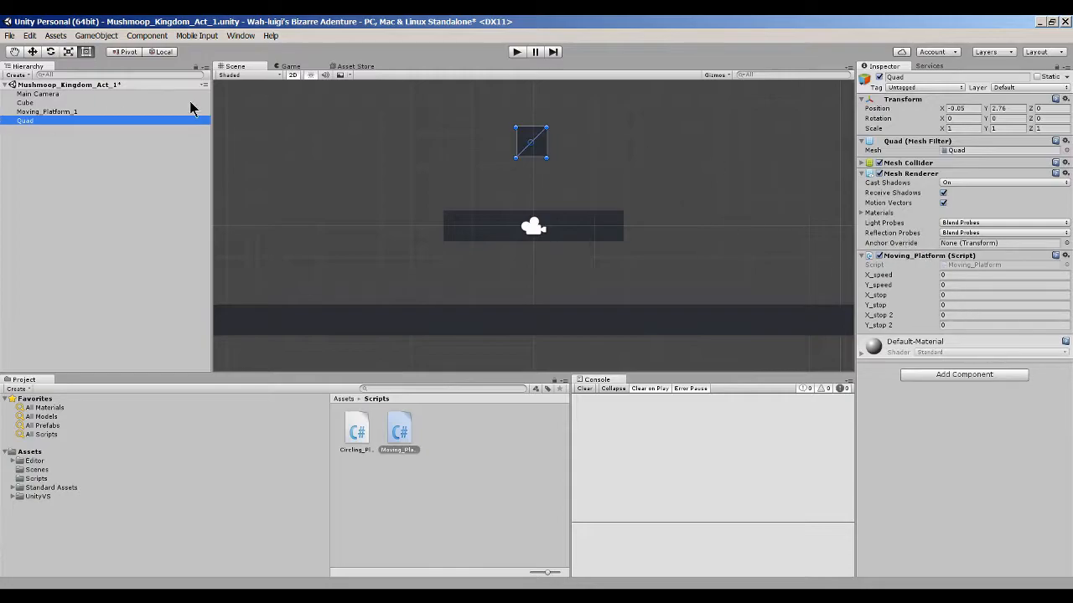
mouse_move(723, 279)
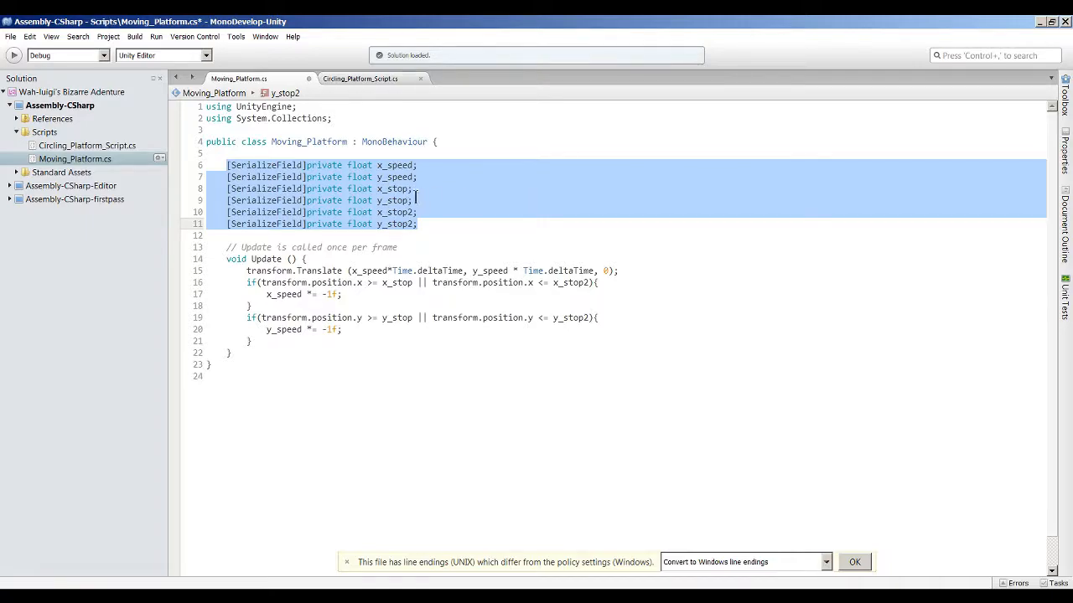
mouse_move(413, 194)
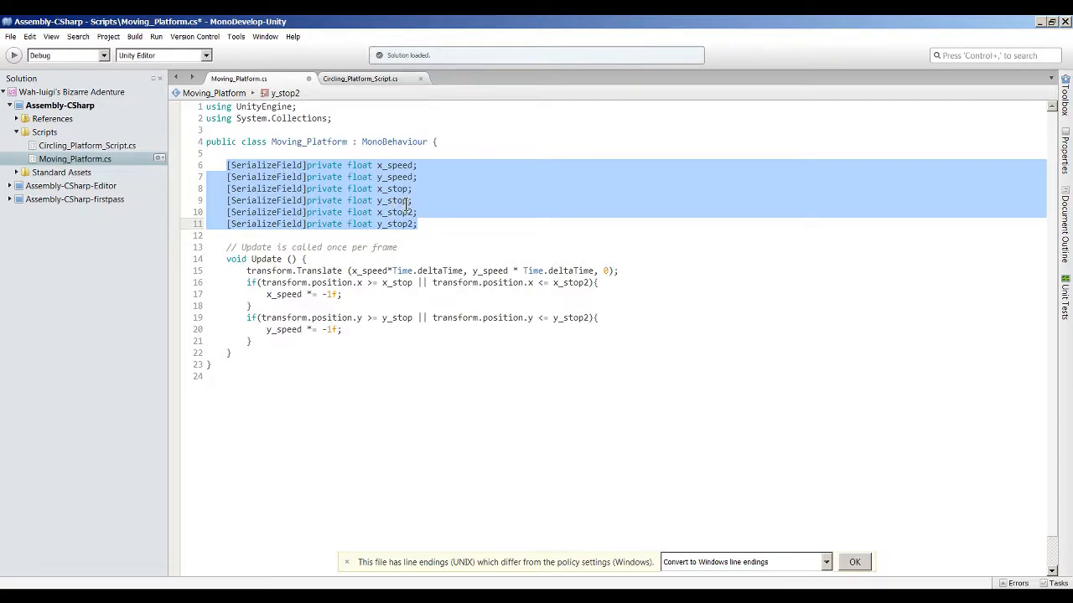
- Append 1 to the declared stop variables, making them x_stop1 and y_stop1
click(410, 200)
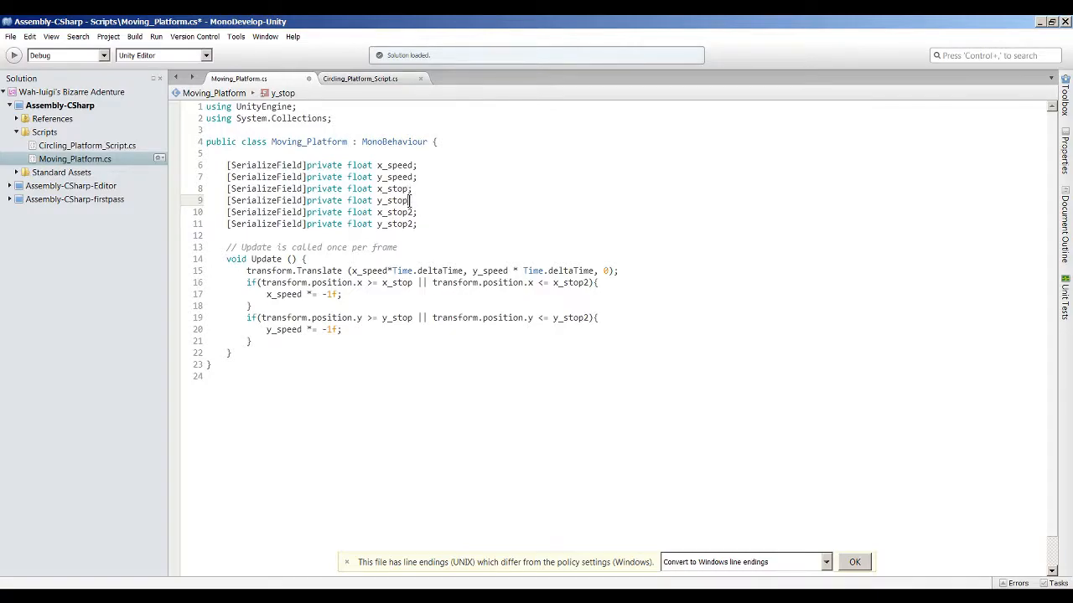
text(1)
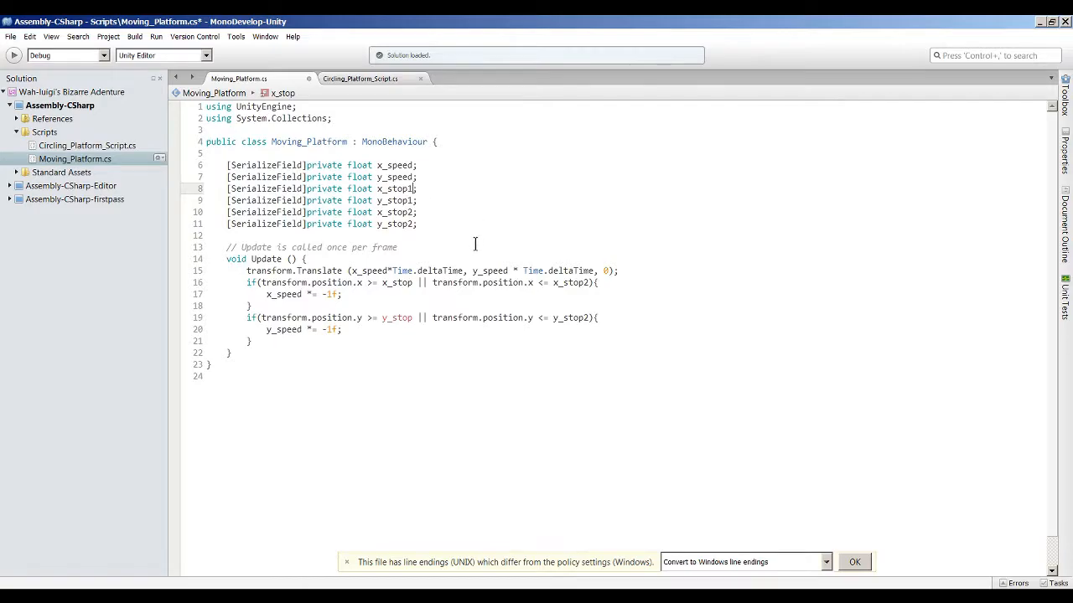
text(1)
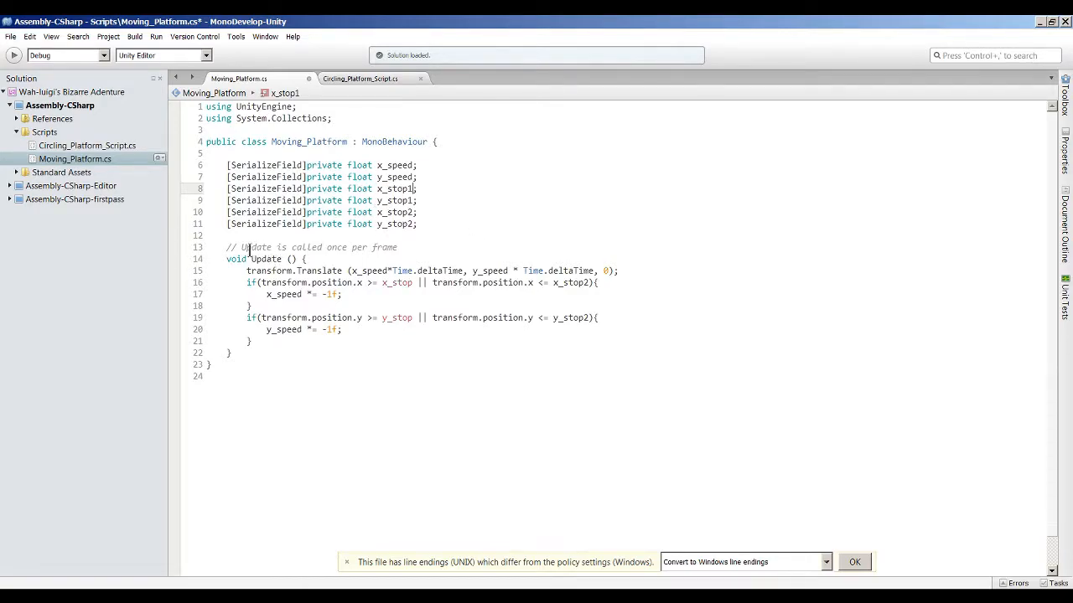
click(247, 270)
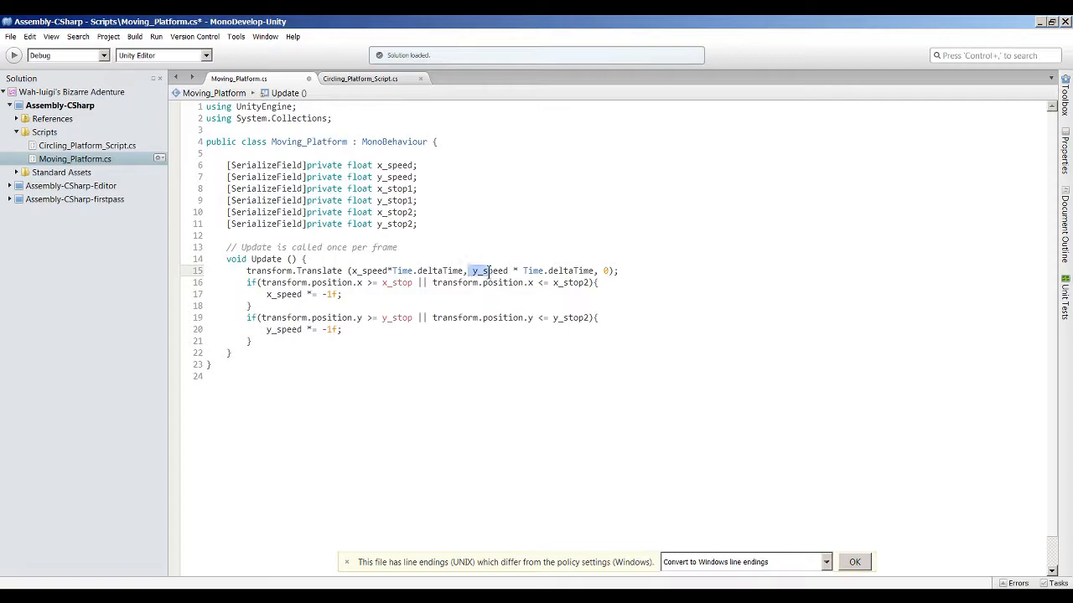
- Highlight the y_speed * Time.deltaTime part of the transform.Translate call
drag(476, 271, 574, 271)
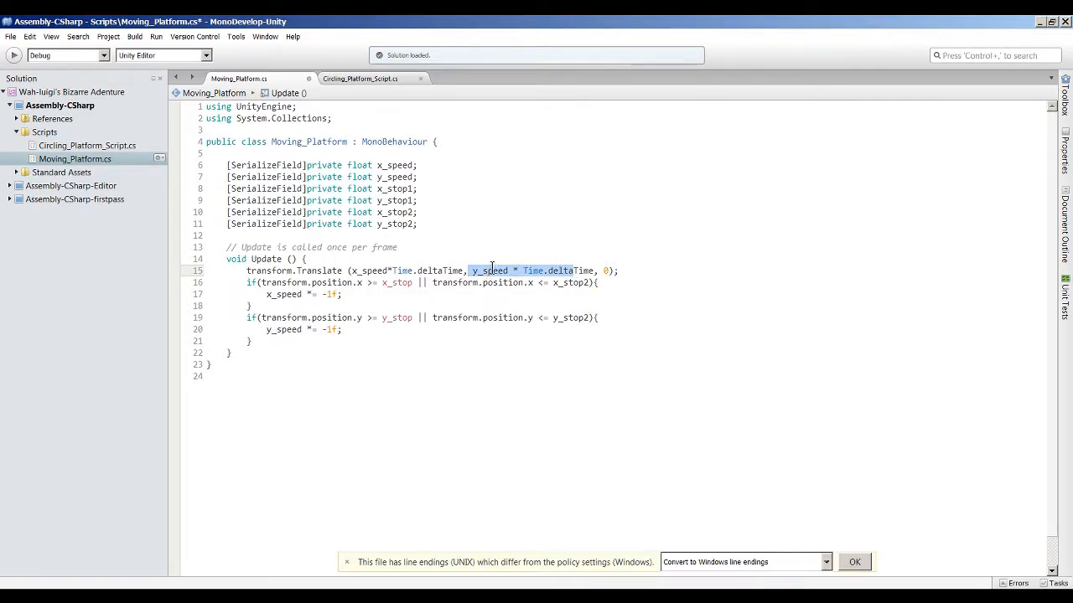
click(607, 271)
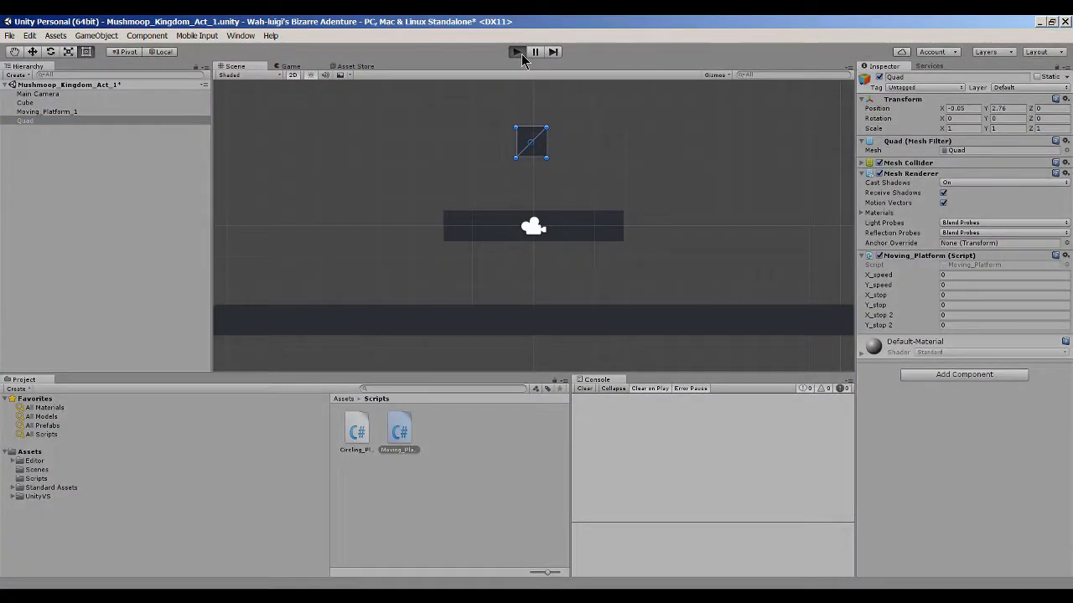
click(517, 51)
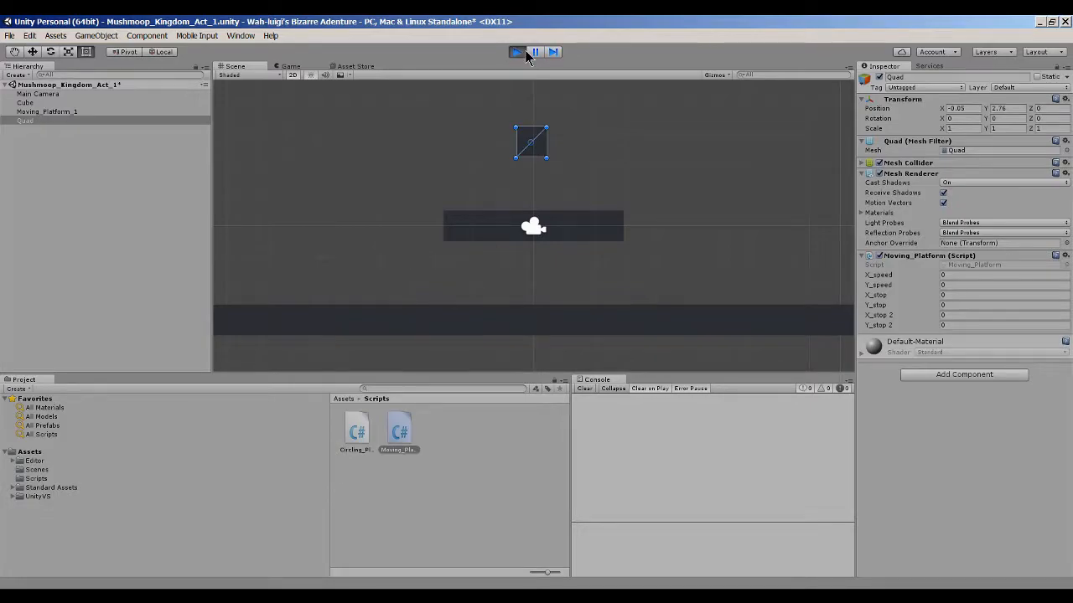
click(290, 66)
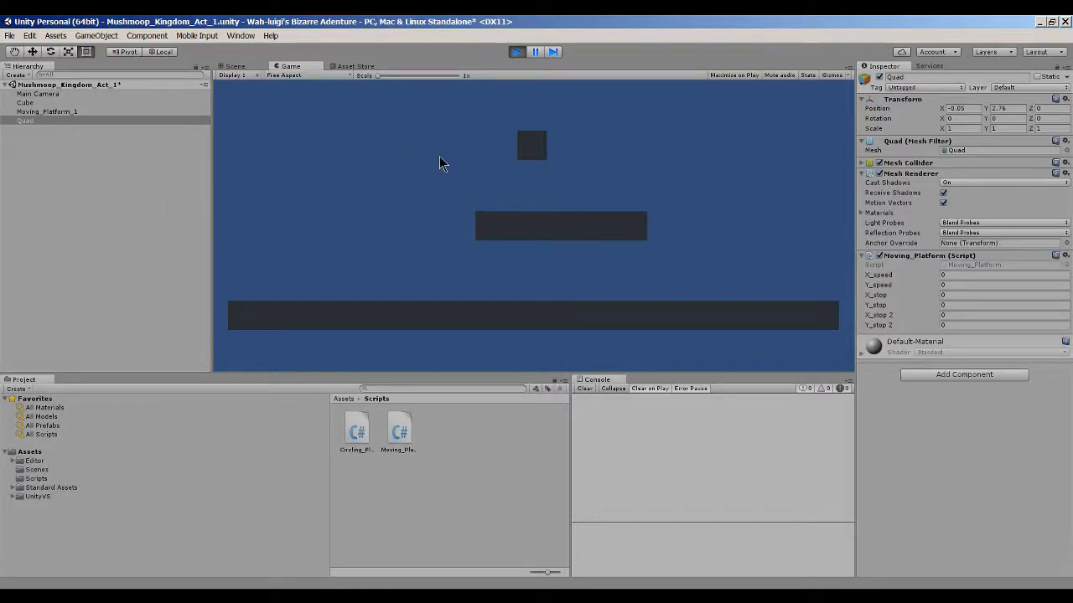
click(516, 52)
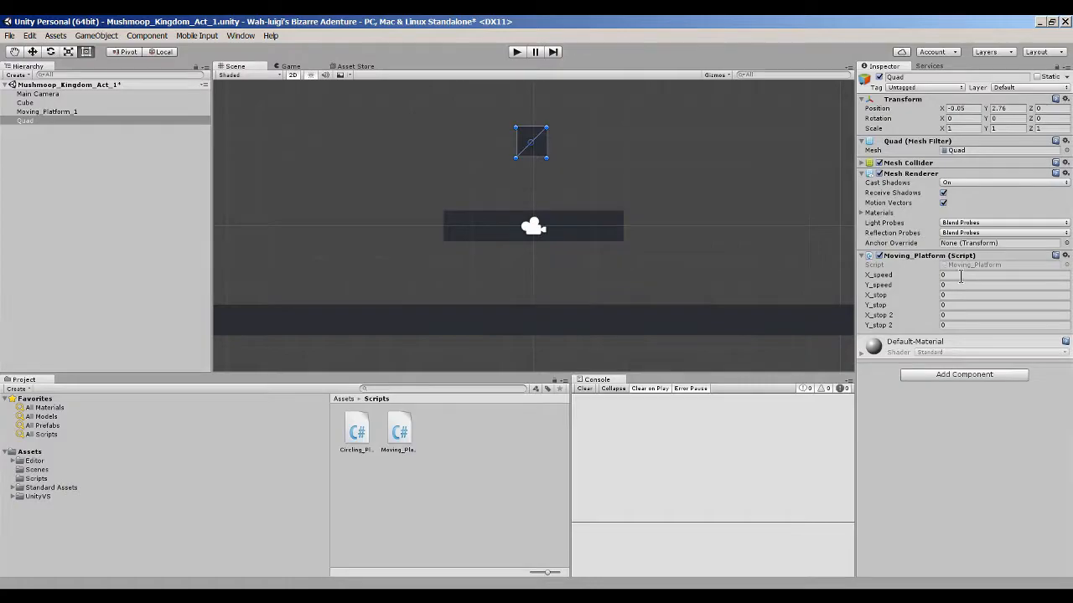
- Enter the Quad's values: Y_speed 7, X_stop 2, and the remaining speed and stop fields
click(1001, 285)
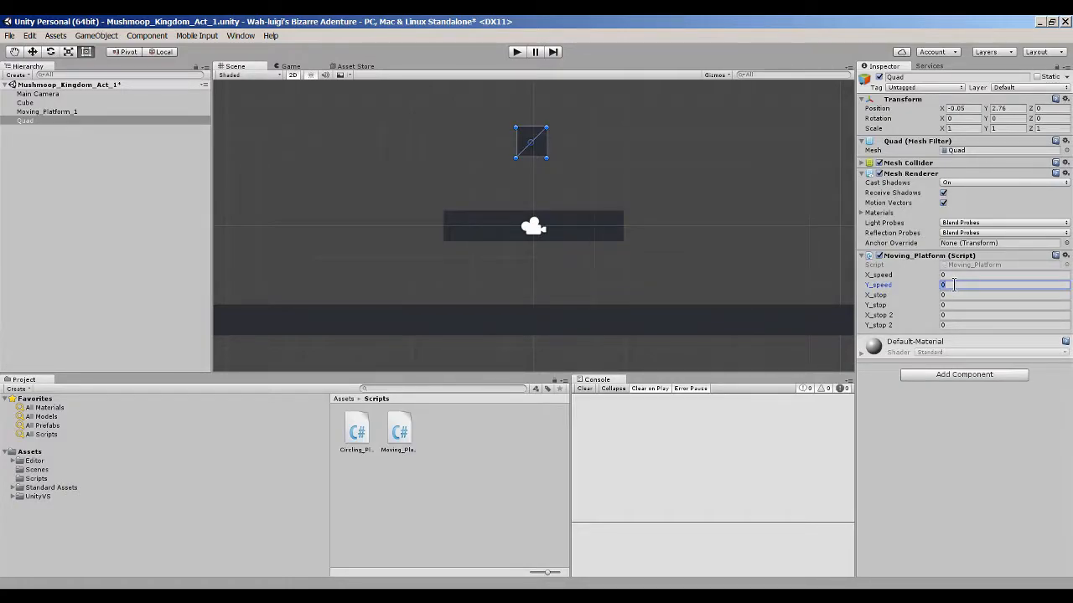
text(7)
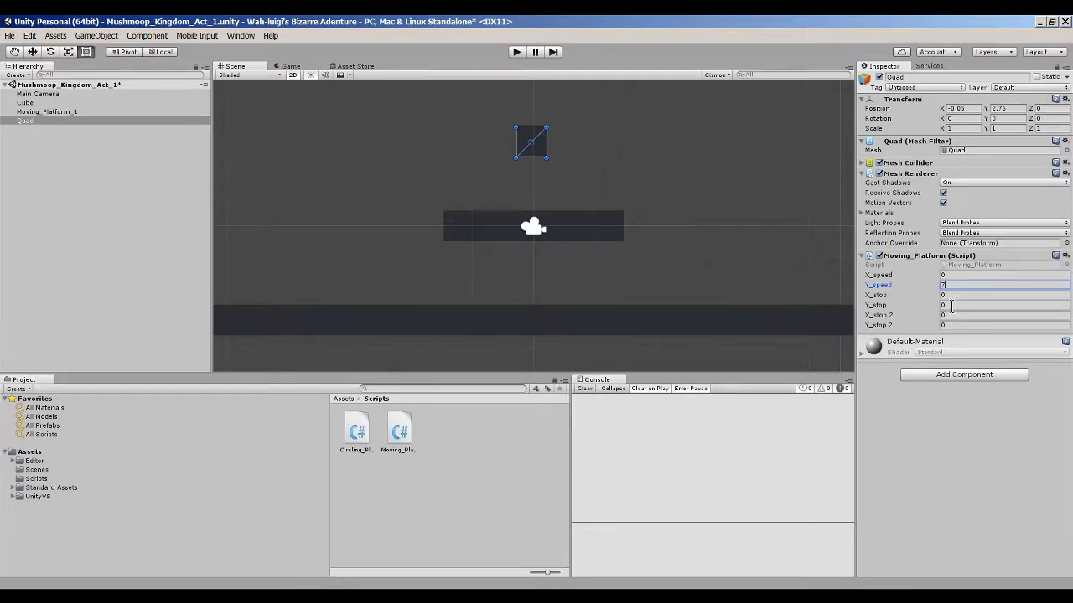
click(1003, 295)
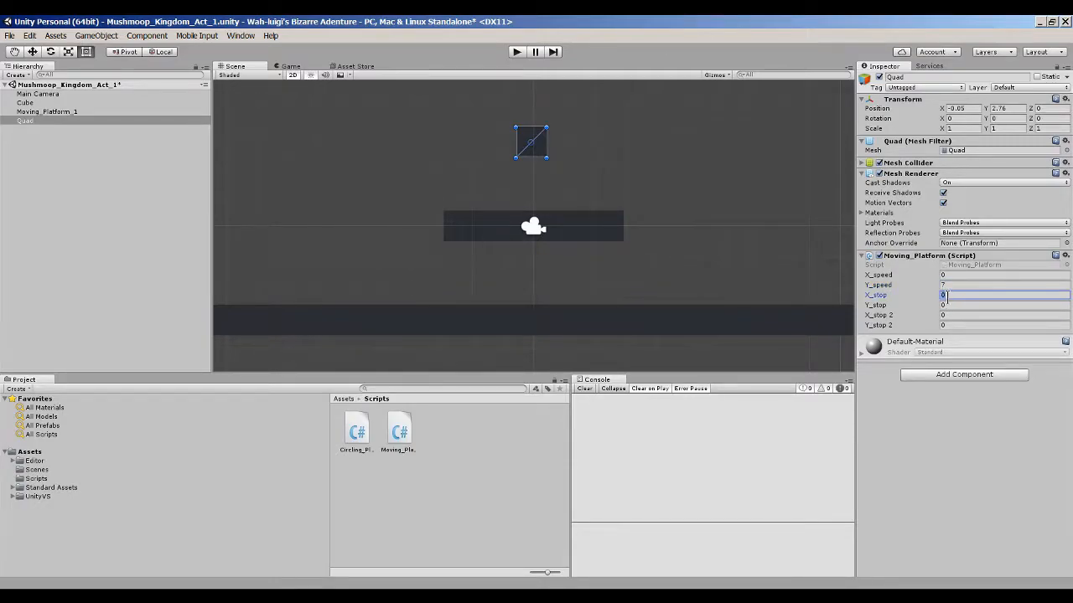
text(2)
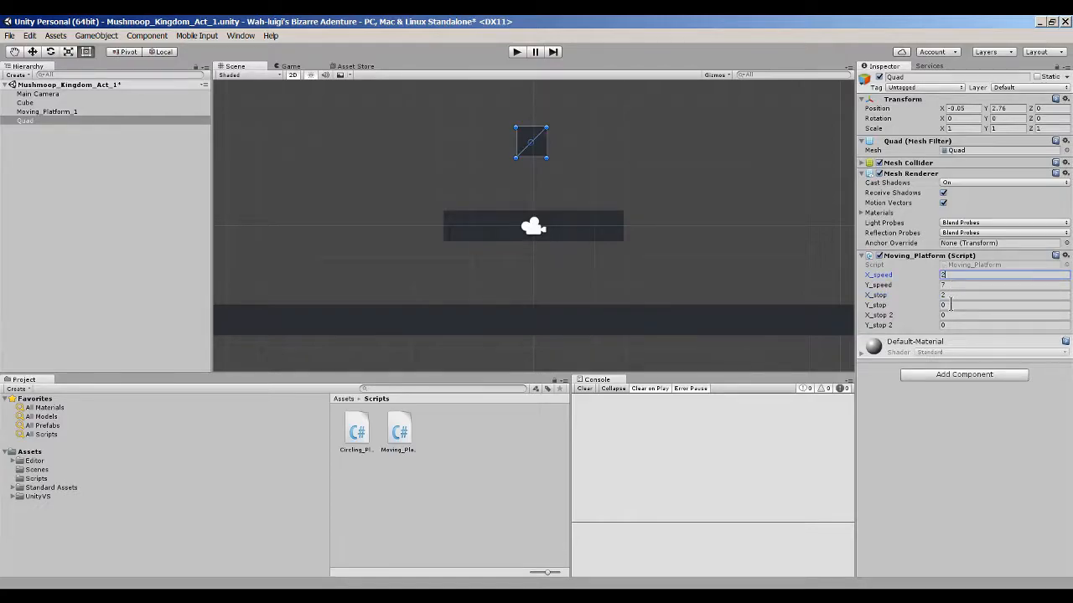
click(1004, 315)
text(4)
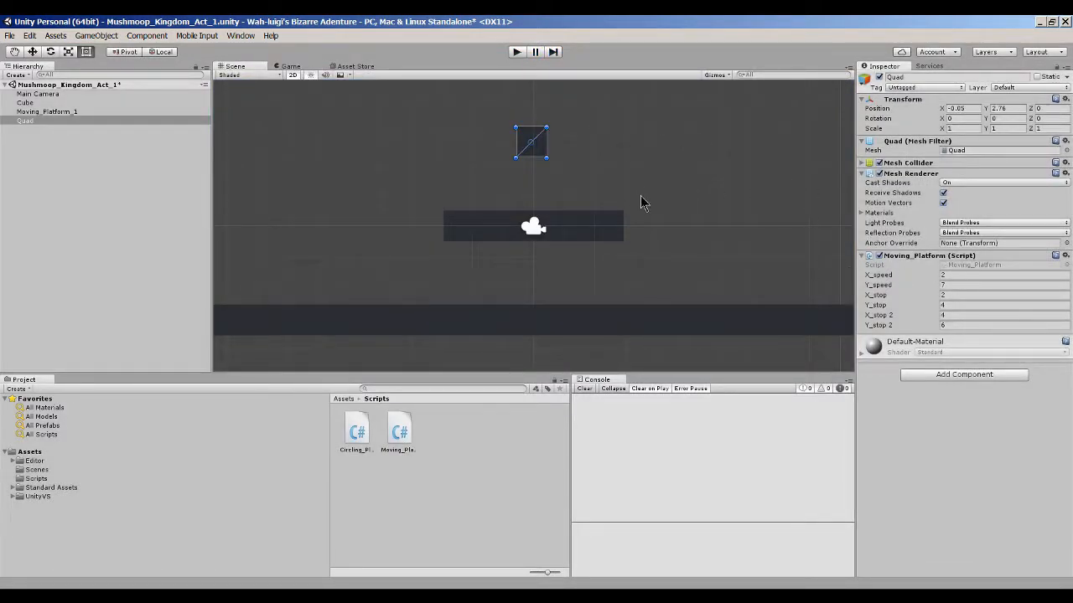
mouse_move(632, 585)
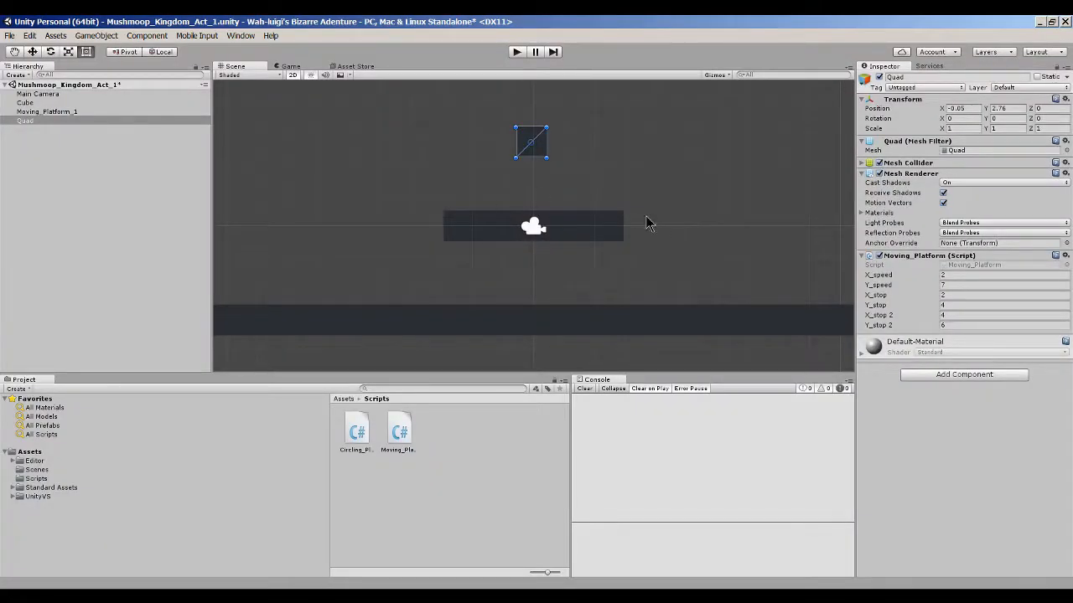
- Delete the Quad through its Hierarchy context menu, then select Moving_Platform_1
right_click(24, 120)
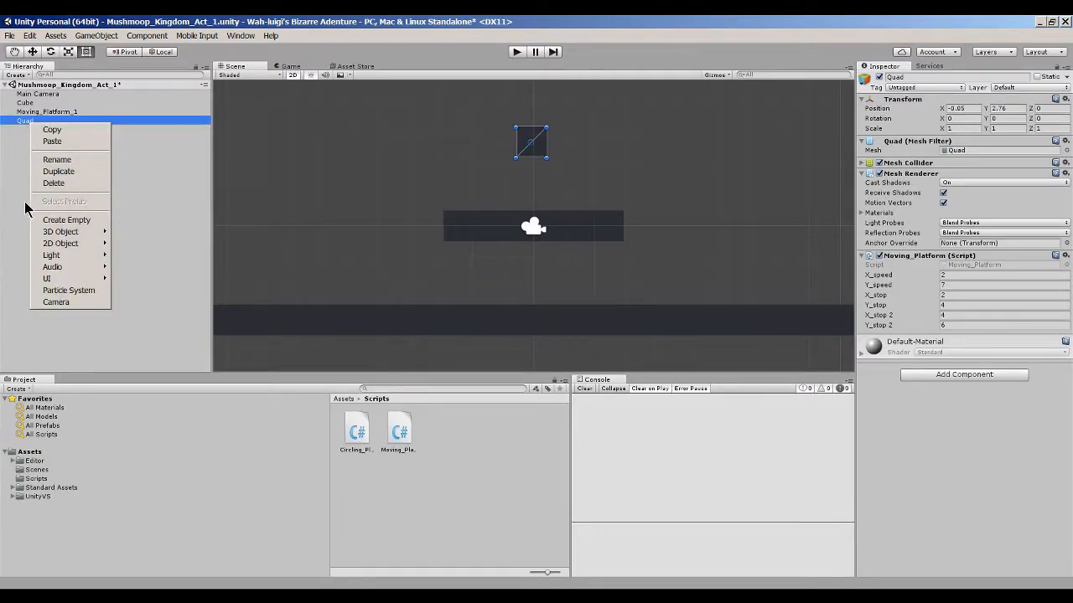
mouse_move(53, 183)
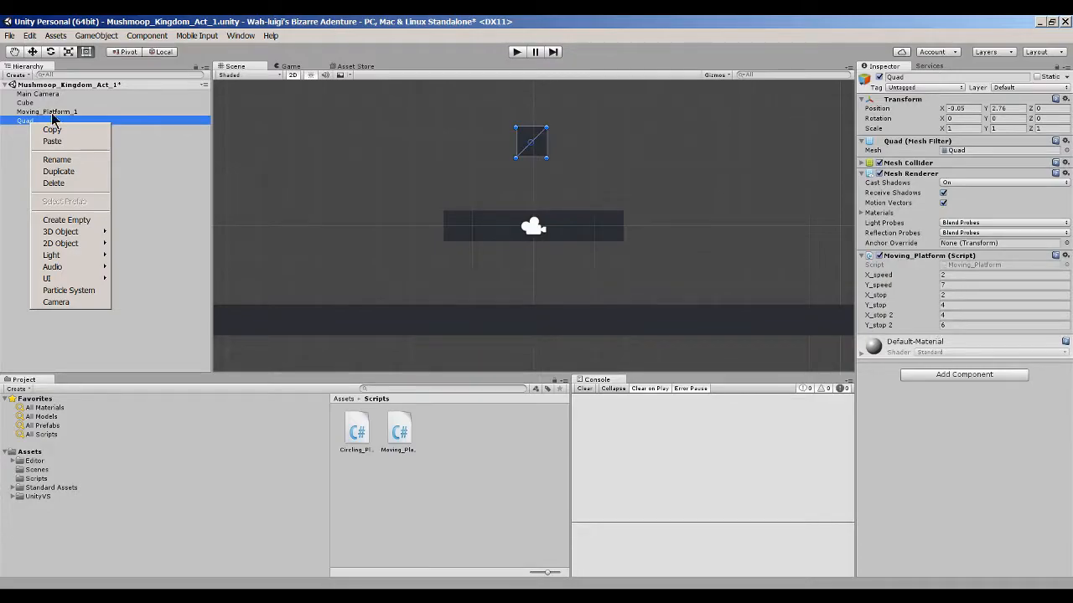
mouse_move(53, 183)
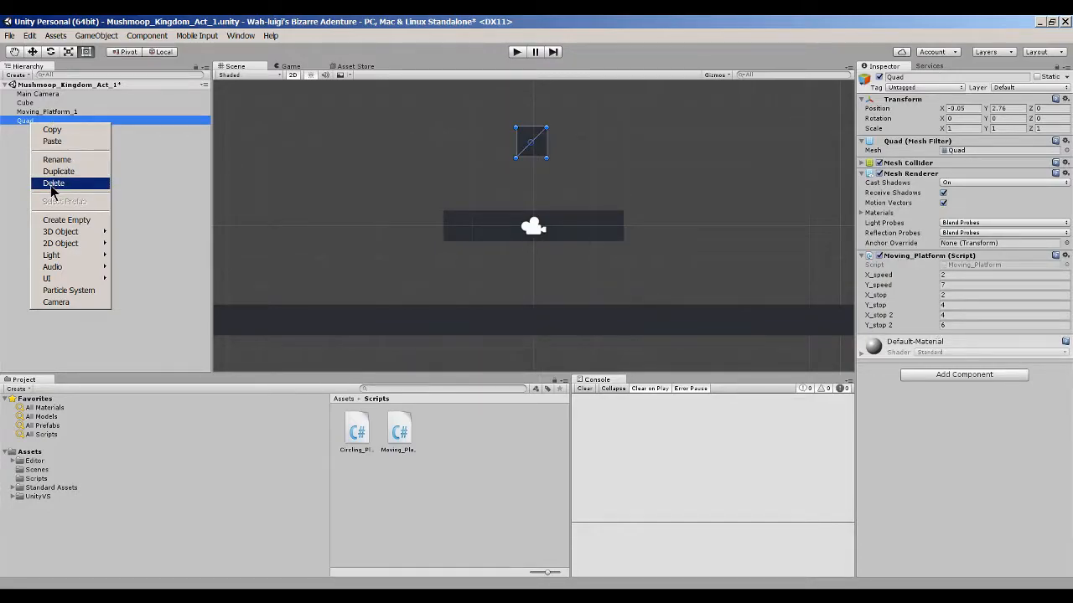
click(53, 183)
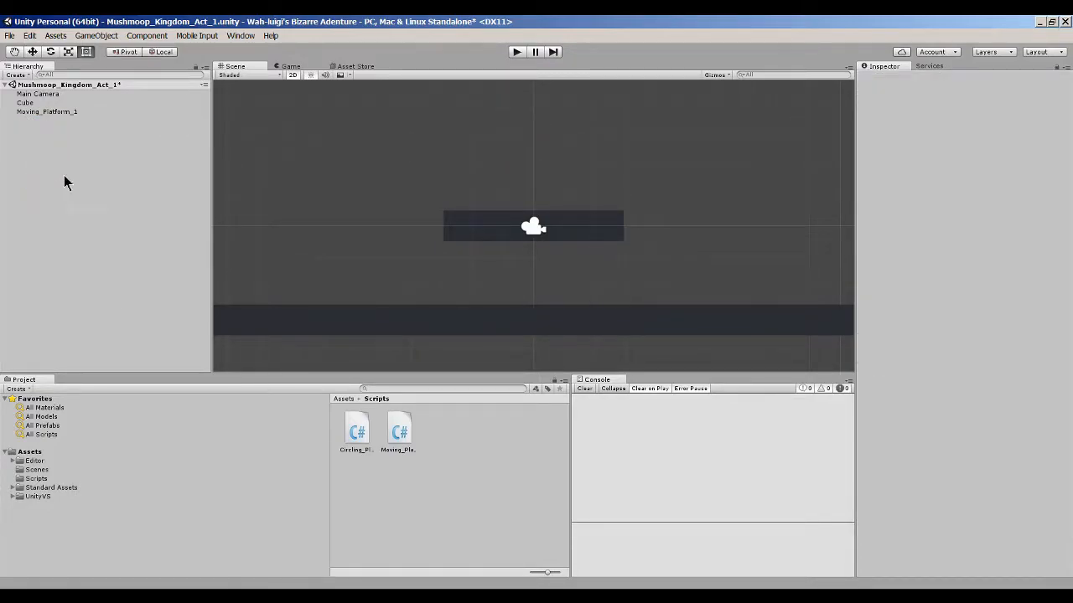
click(47, 111)
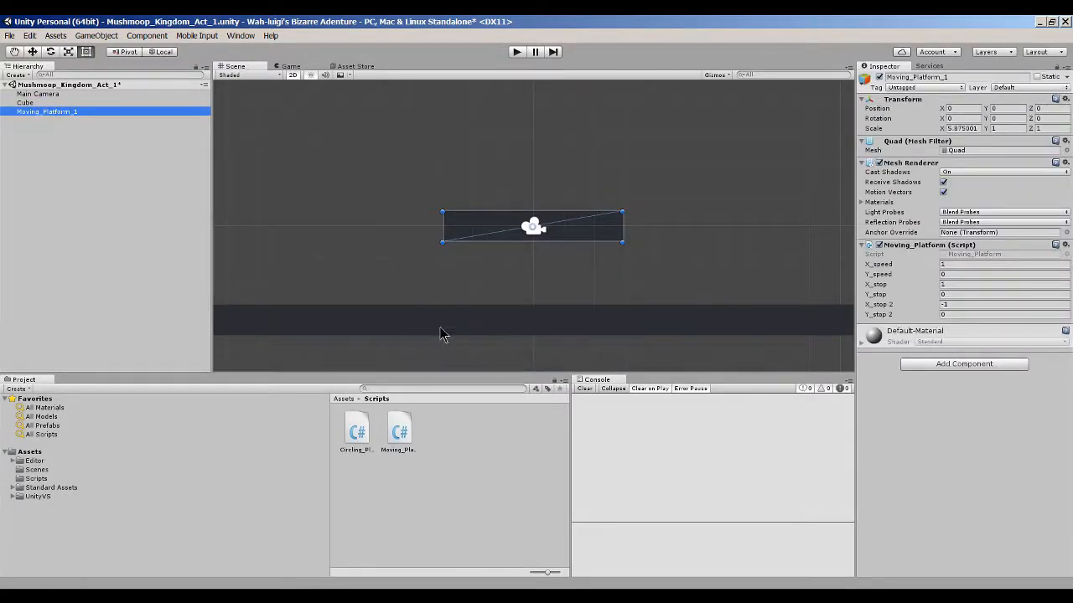
mouse_move(482, 323)
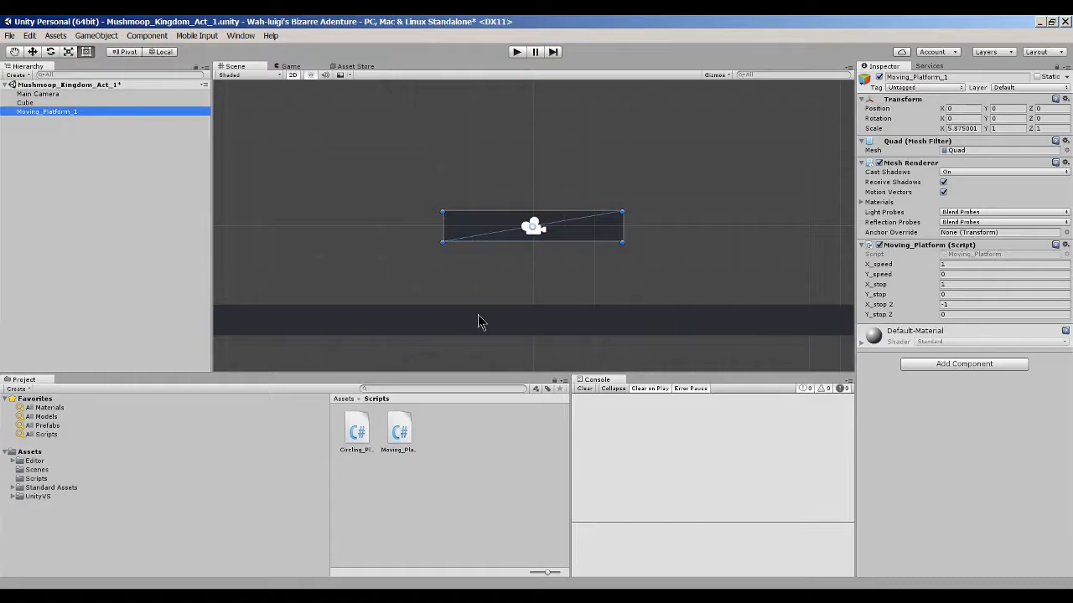
mouse_move(789, 446)
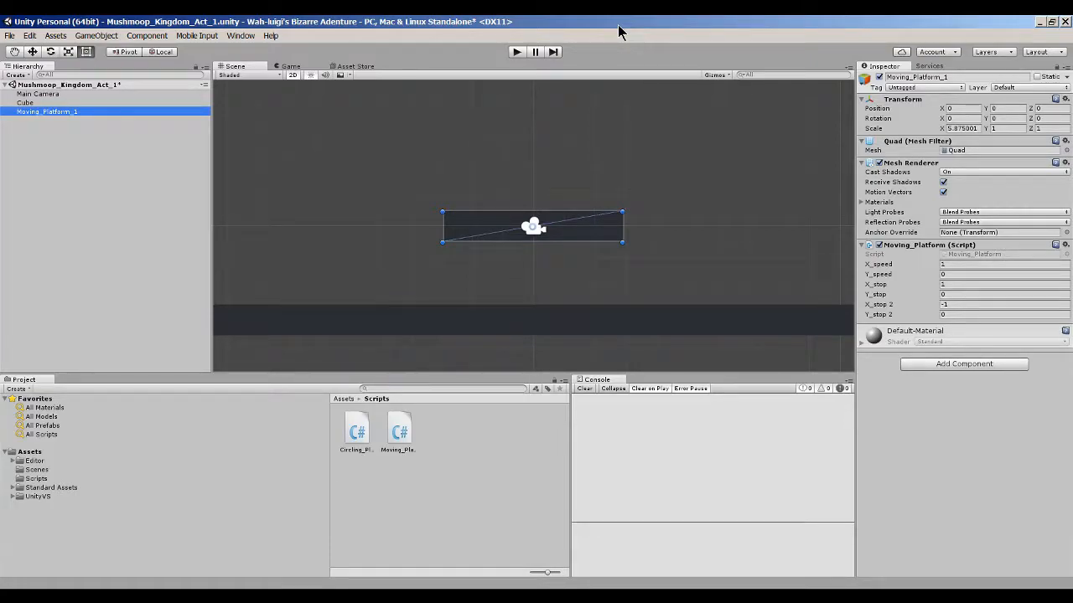
mouse_move(425, 149)
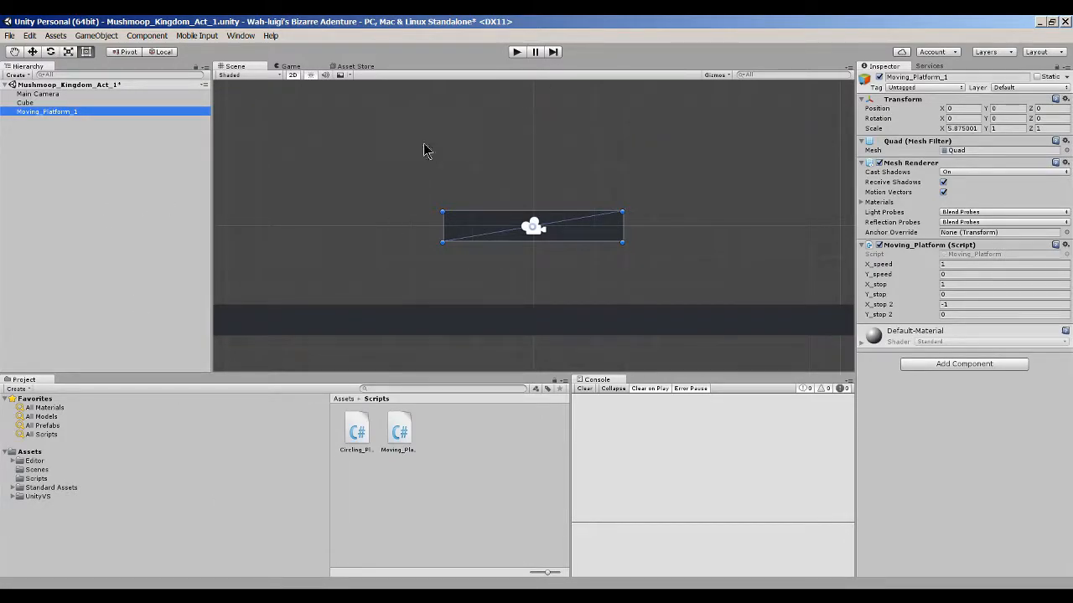